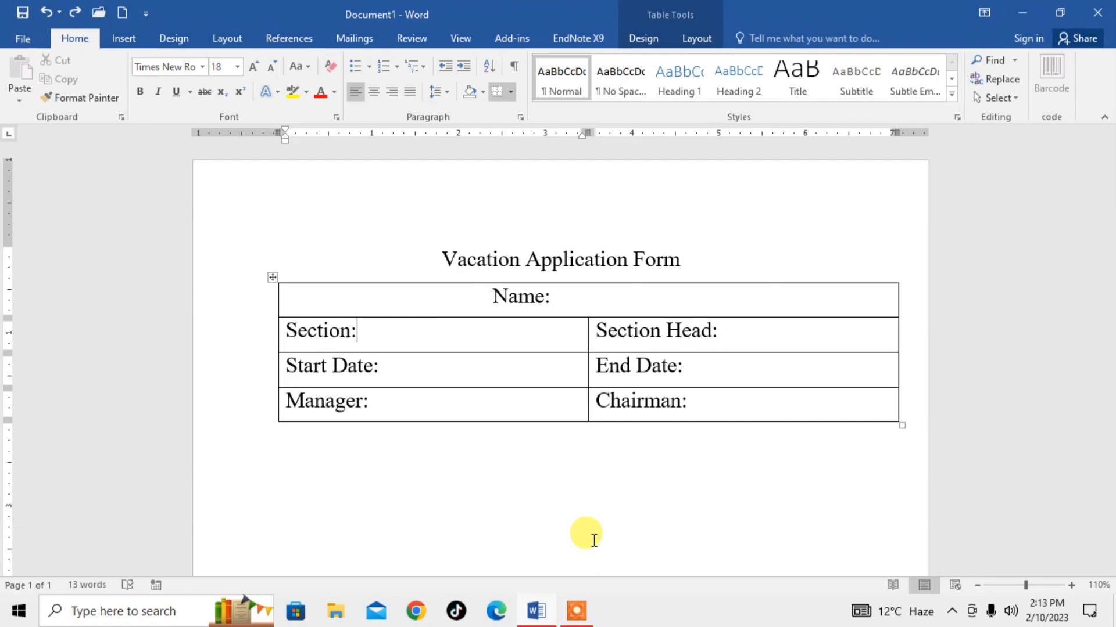
pyautogui.moveTo(192, 169)
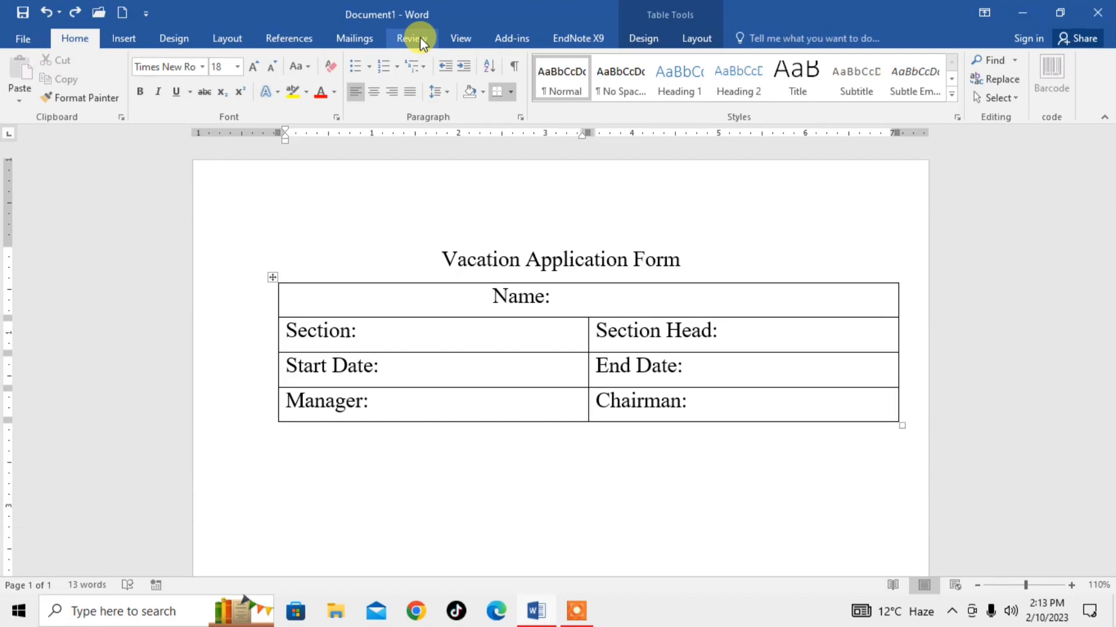
pyautogui.moveTo(75, 38)
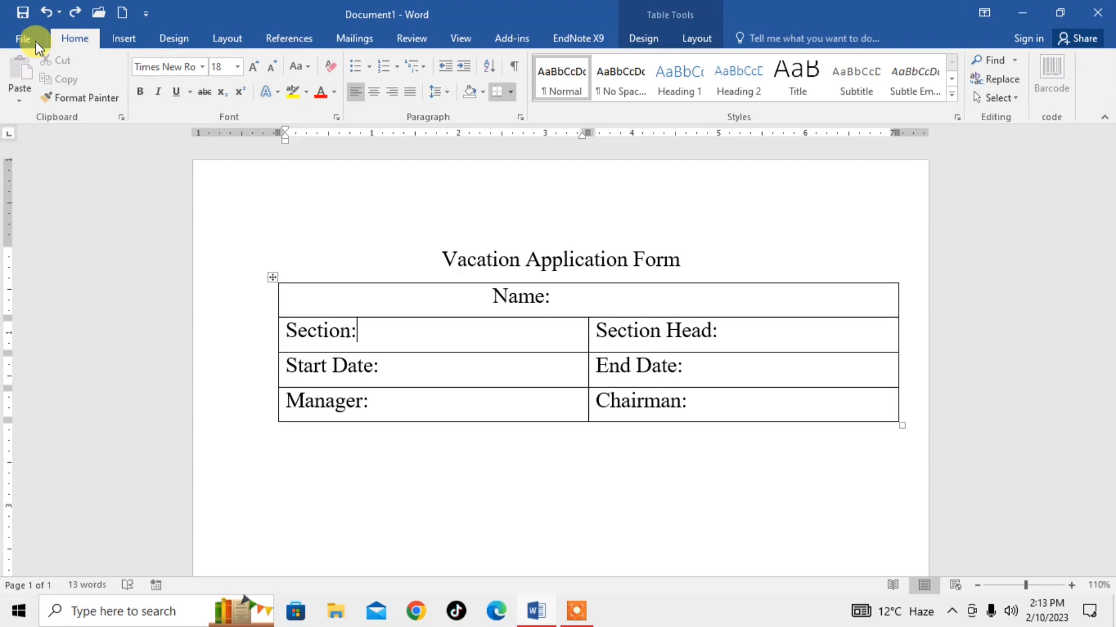
# Step: Enable the Developer tab via File > Options > Customize Ribbon and confirm
pyautogui.click(24, 38)
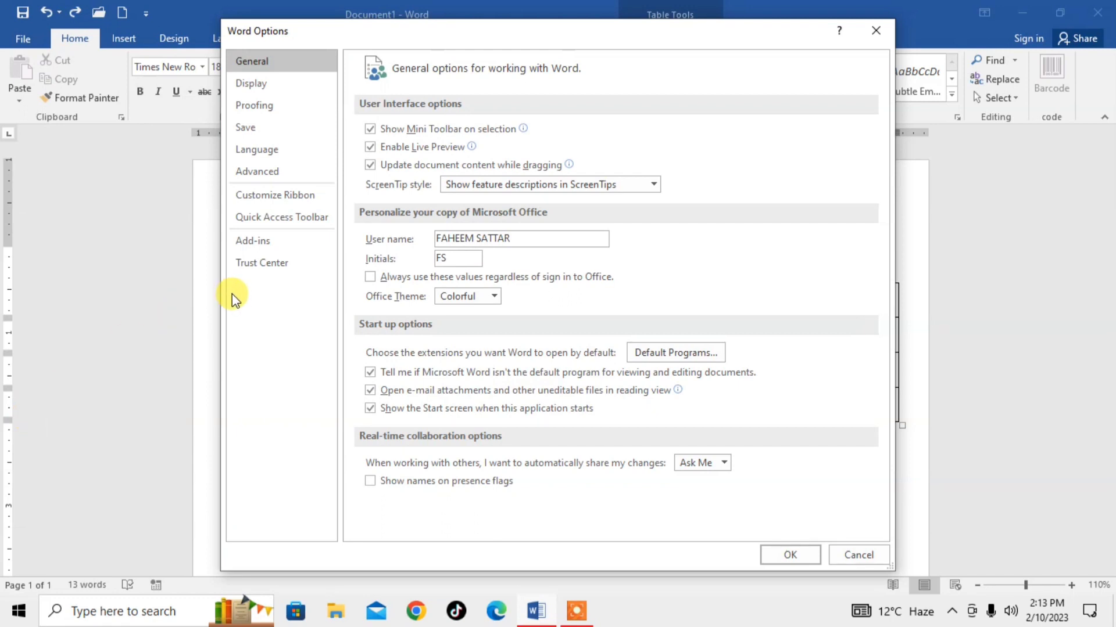
pyautogui.moveTo(277, 199)
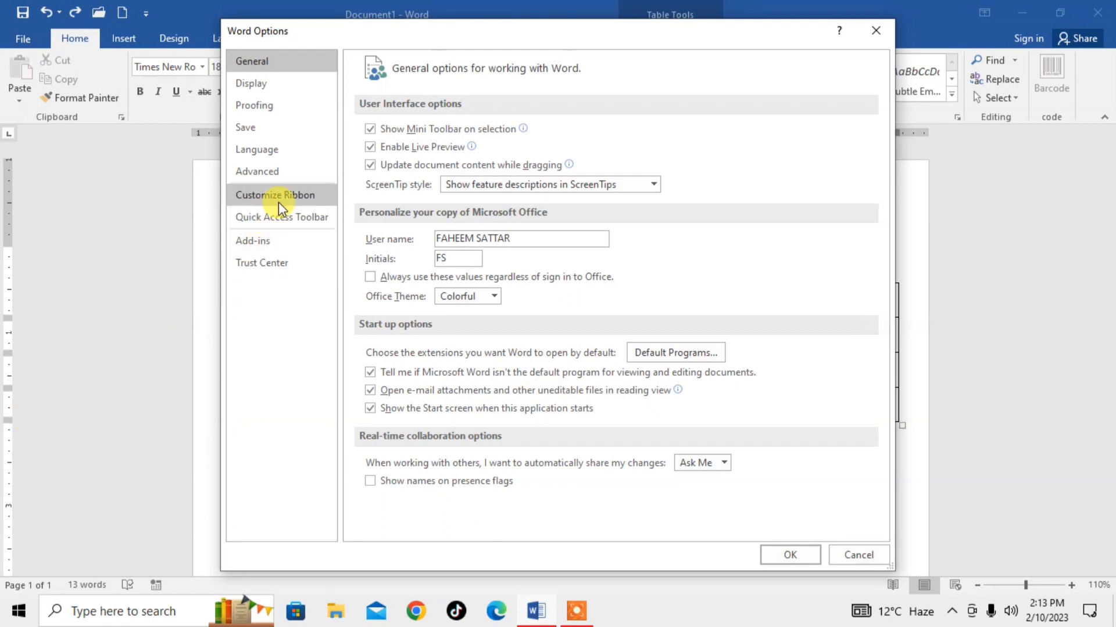
pyautogui.click(276, 195)
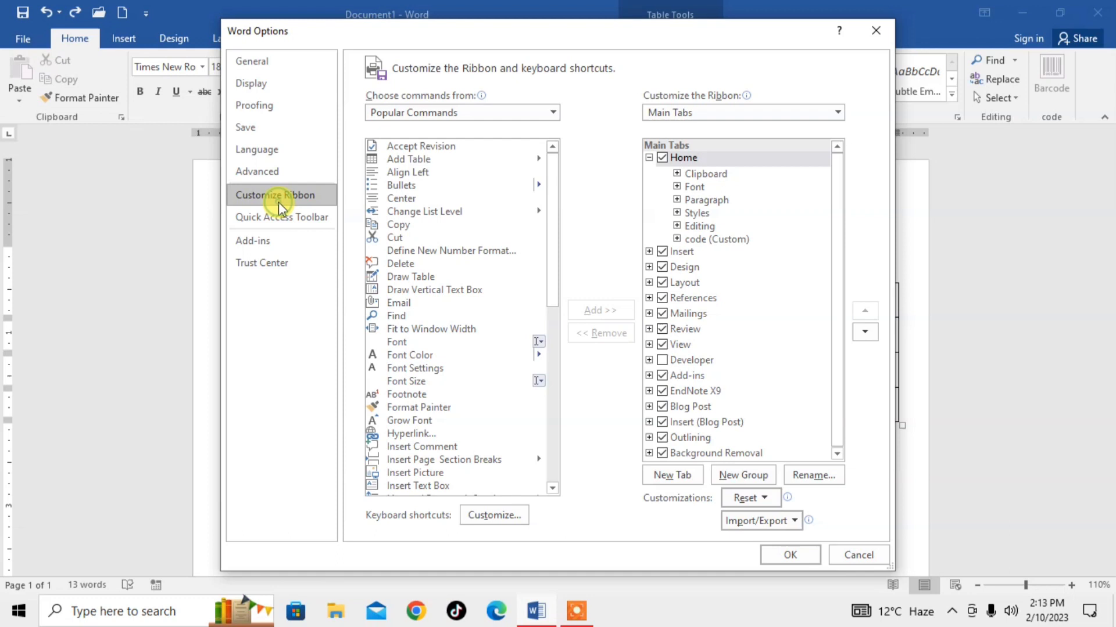
pyautogui.moveTo(930, 317)
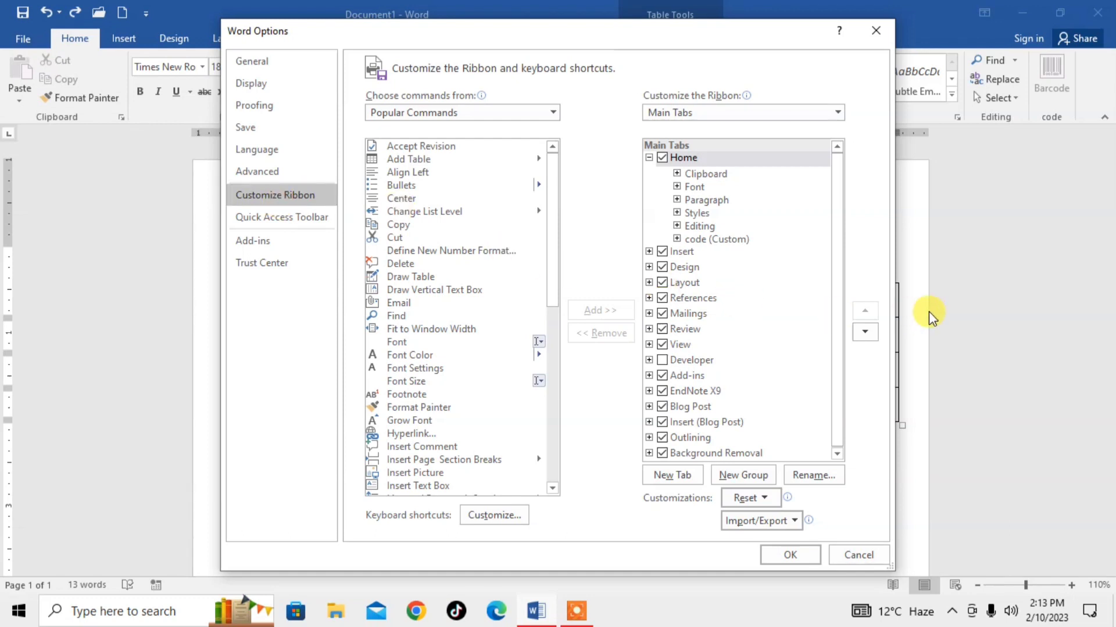
pyautogui.moveTo(664, 131)
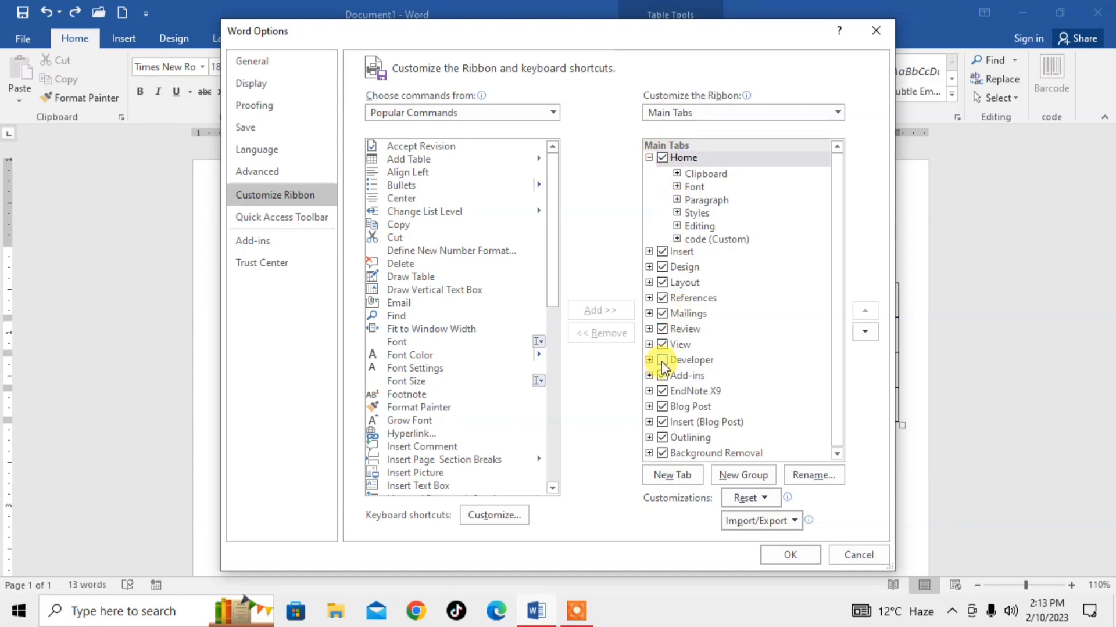
pyautogui.click(689, 361)
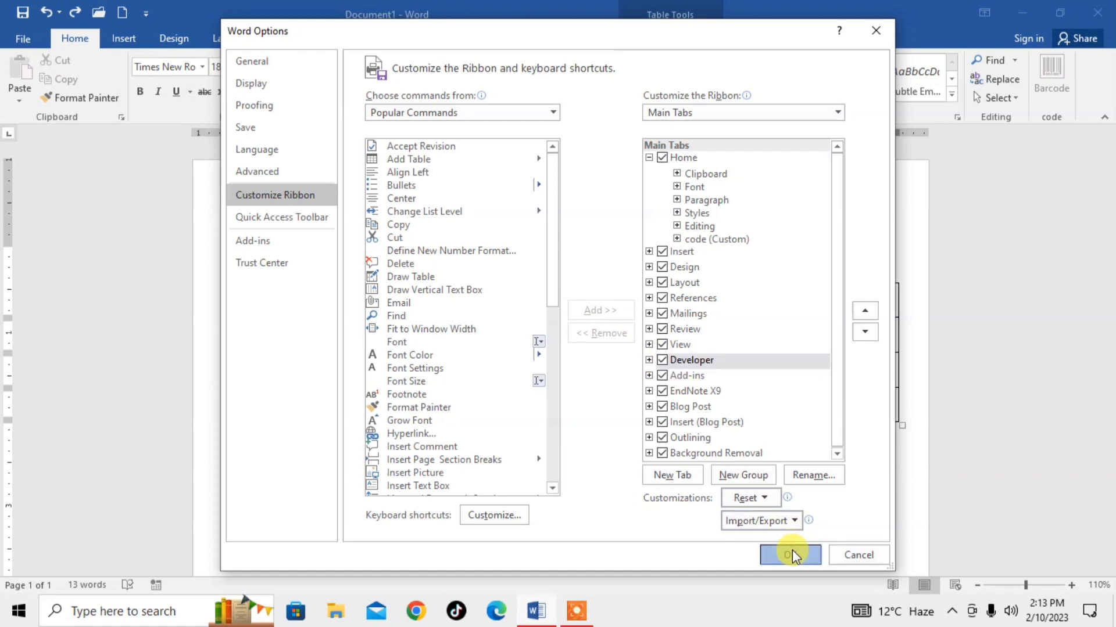
pyautogui.click(790, 555)
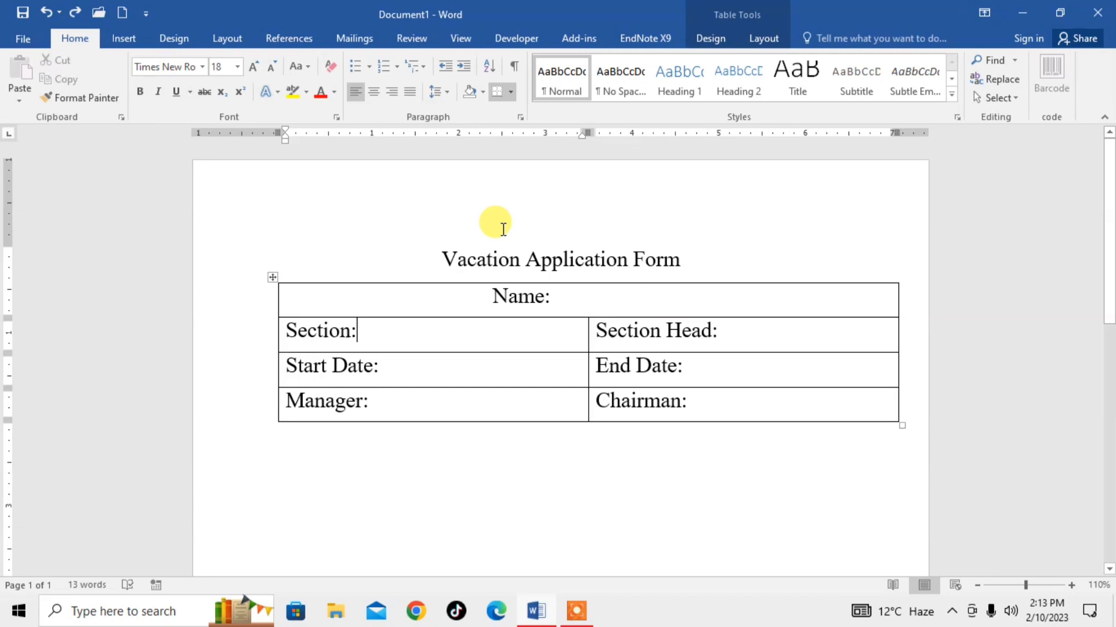
pyautogui.moveTo(516, 38)
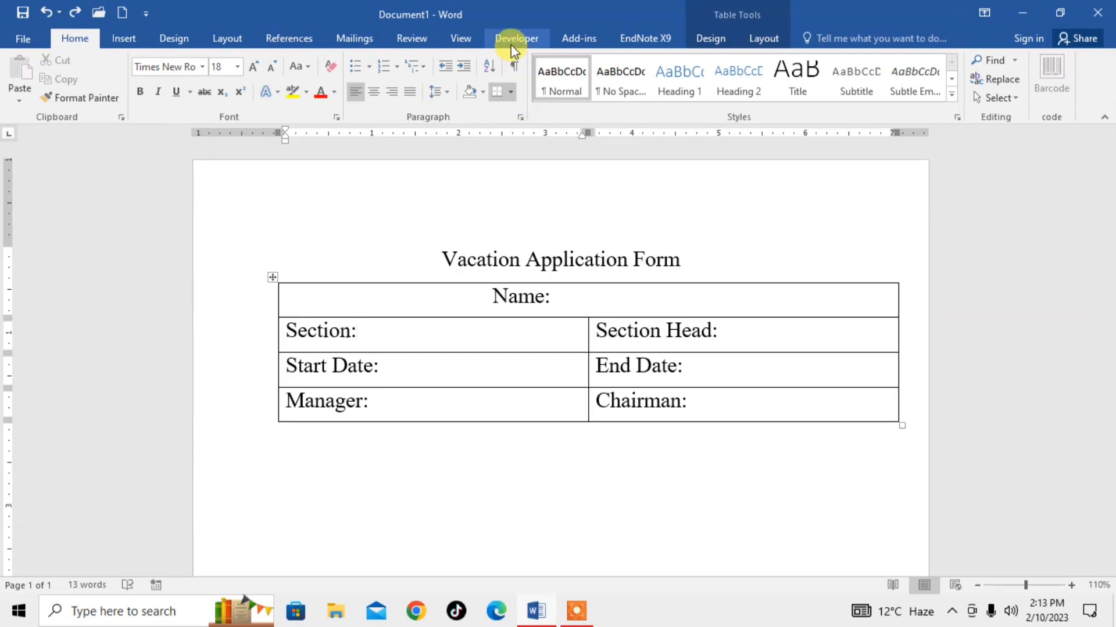
pyautogui.moveTo(868, 396)
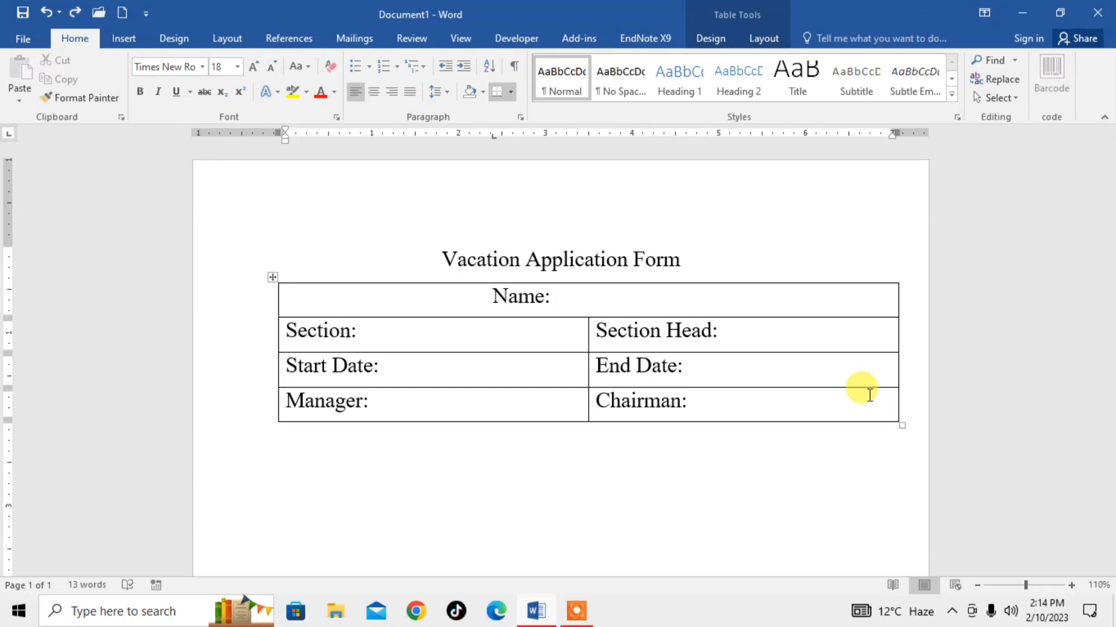
# Step: Place the cursor after the Name: label and show the Developer controls
pyautogui.click(554, 297)
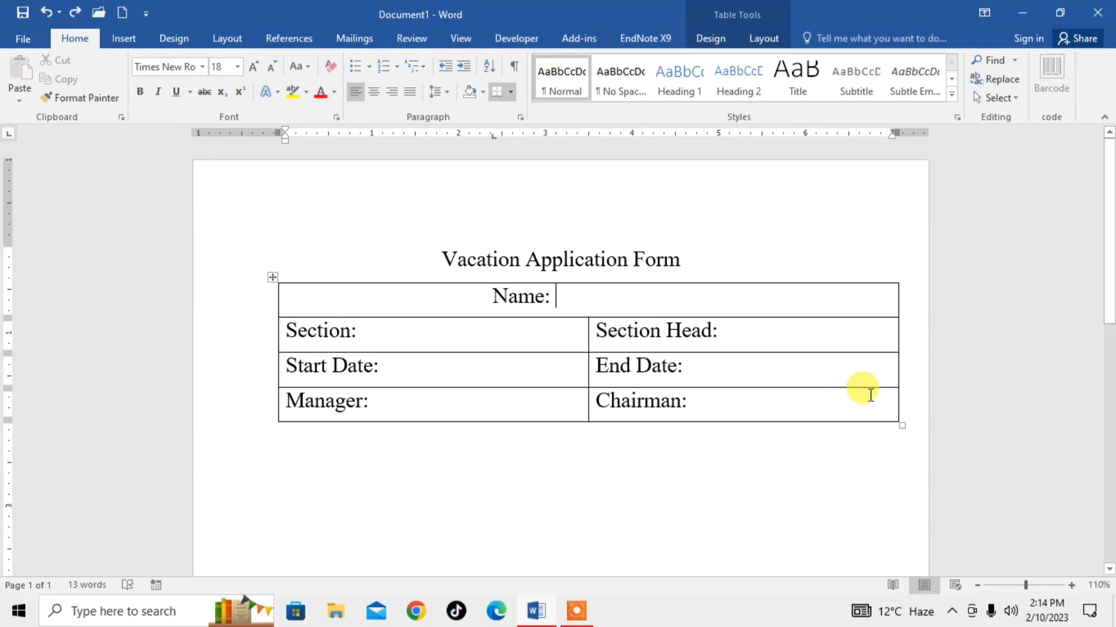
pyautogui.moveTo(532, 99)
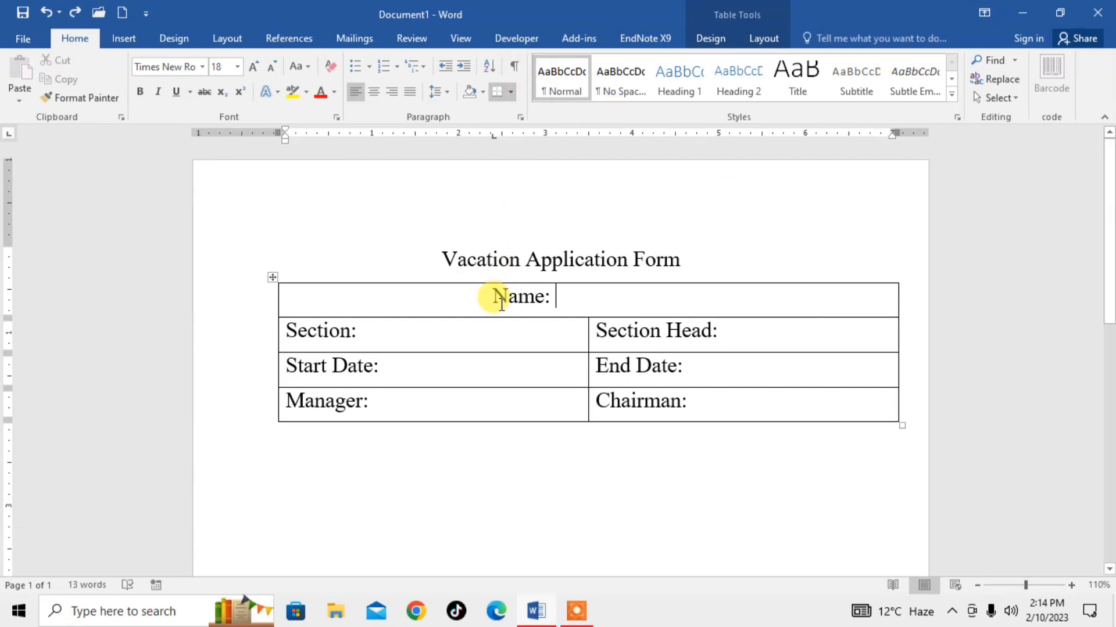
pyautogui.moveTo(535, 256)
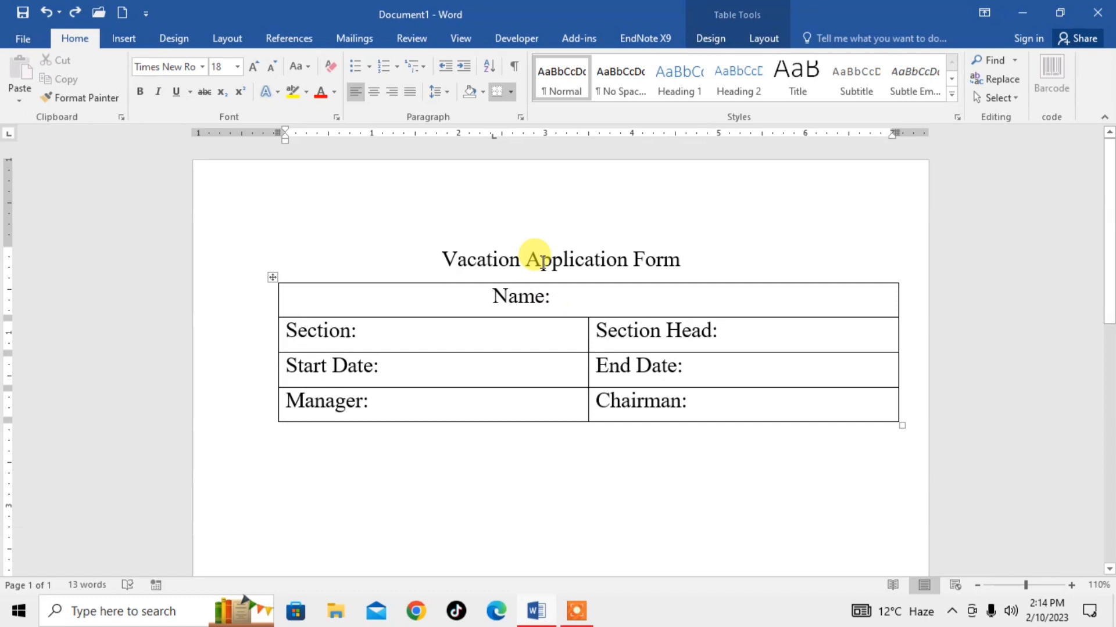
pyautogui.click(516, 38)
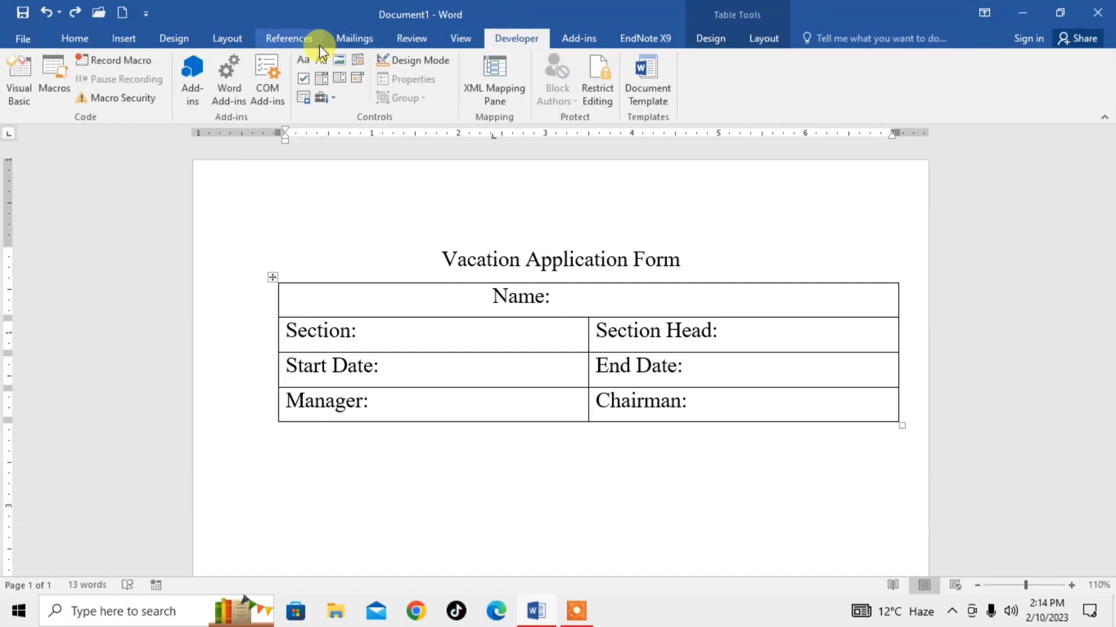
pyautogui.moveTo(302, 60)
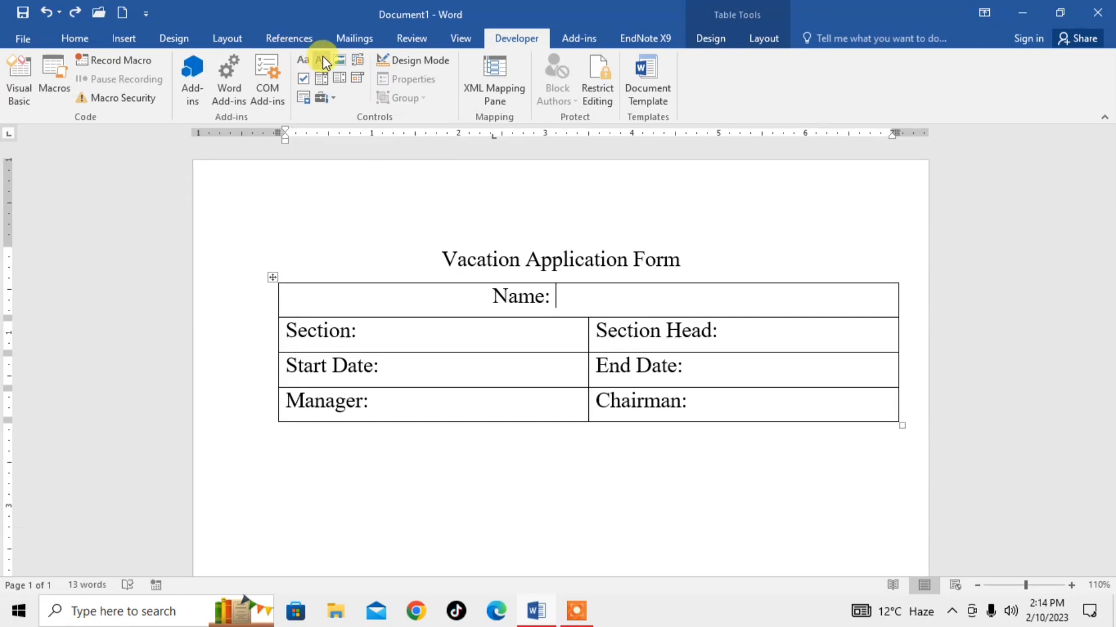
# Step: Insert Plain Text Content Controls after the Name, Section and Section Head labels
pyautogui.click(302, 60)
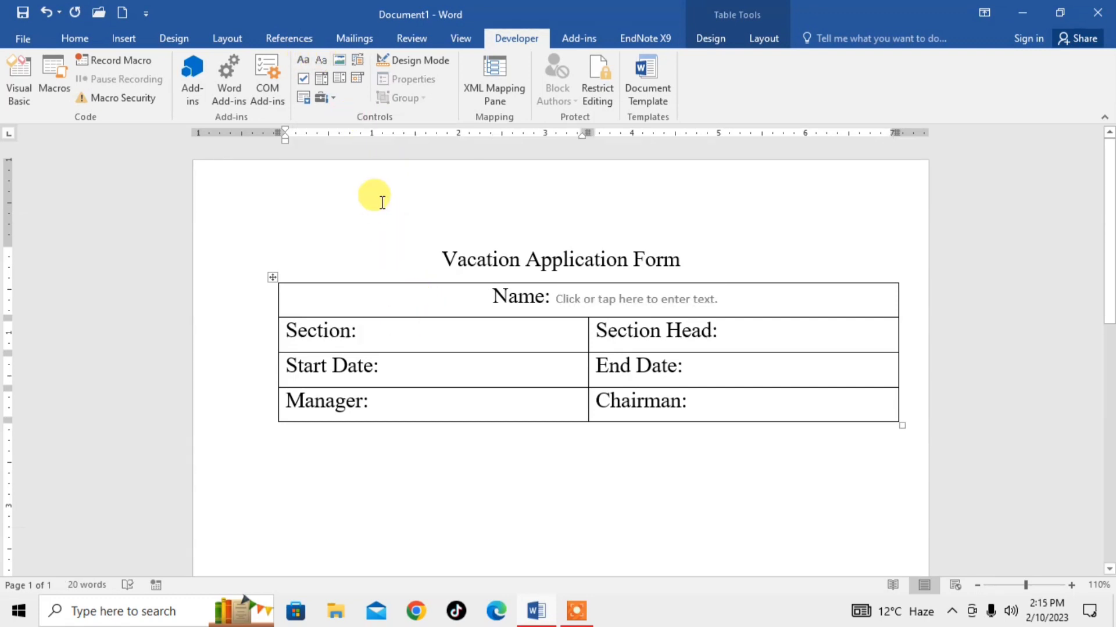
pyautogui.click(303, 63)
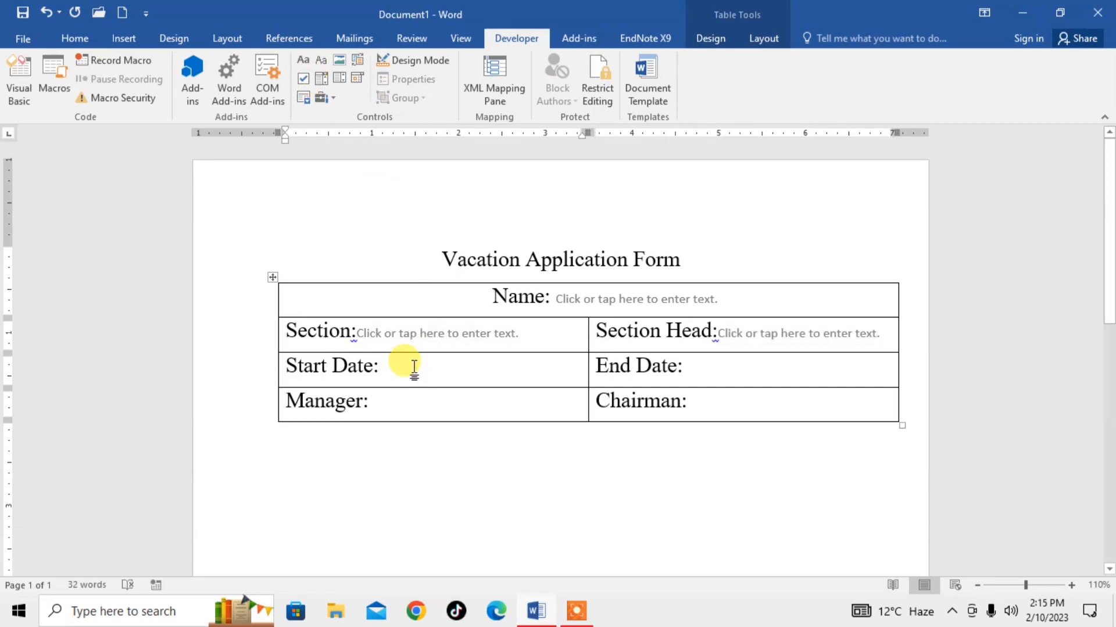
# Step: Insert a Date Picker Content Control after Start Date: and check its calendar
pyautogui.rightClick(412, 366)
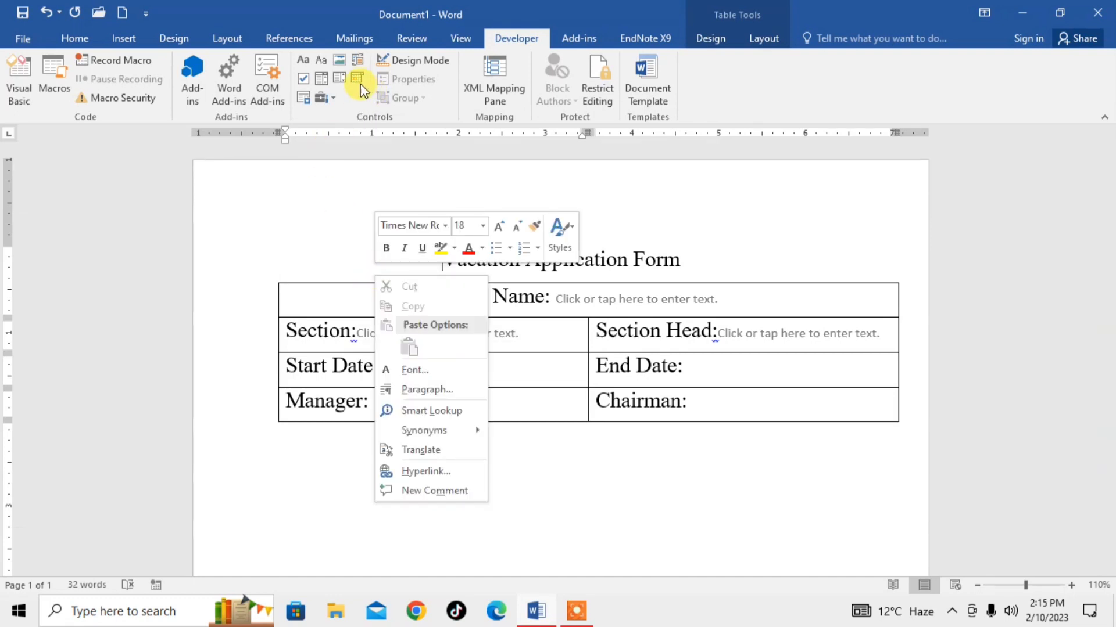
pyautogui.click(358, 79)
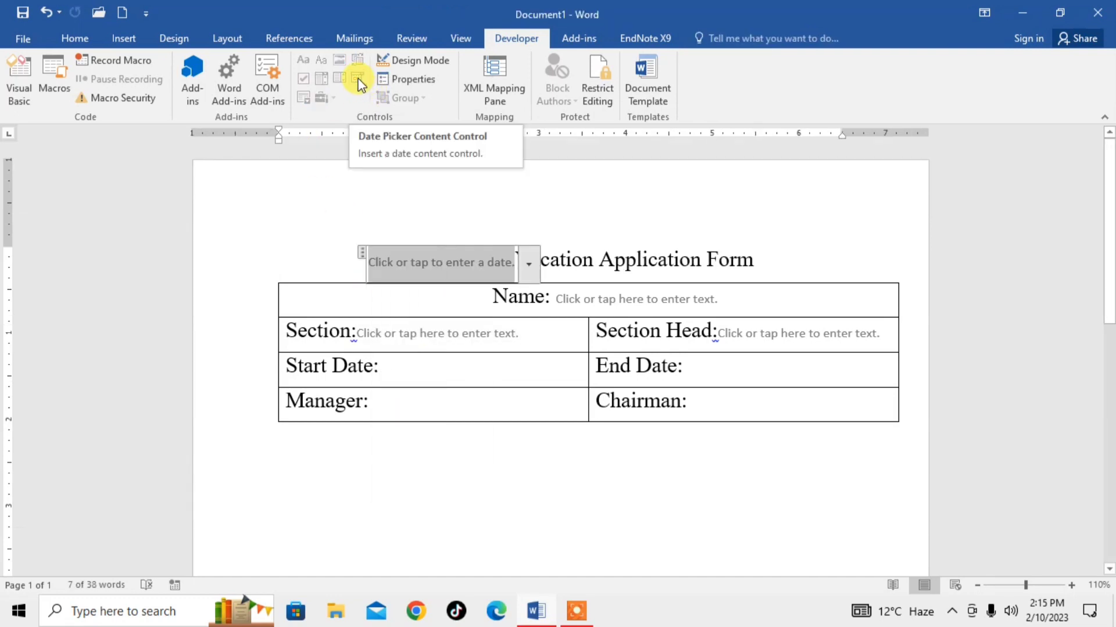
pyautogui.moveTo(468, 235)
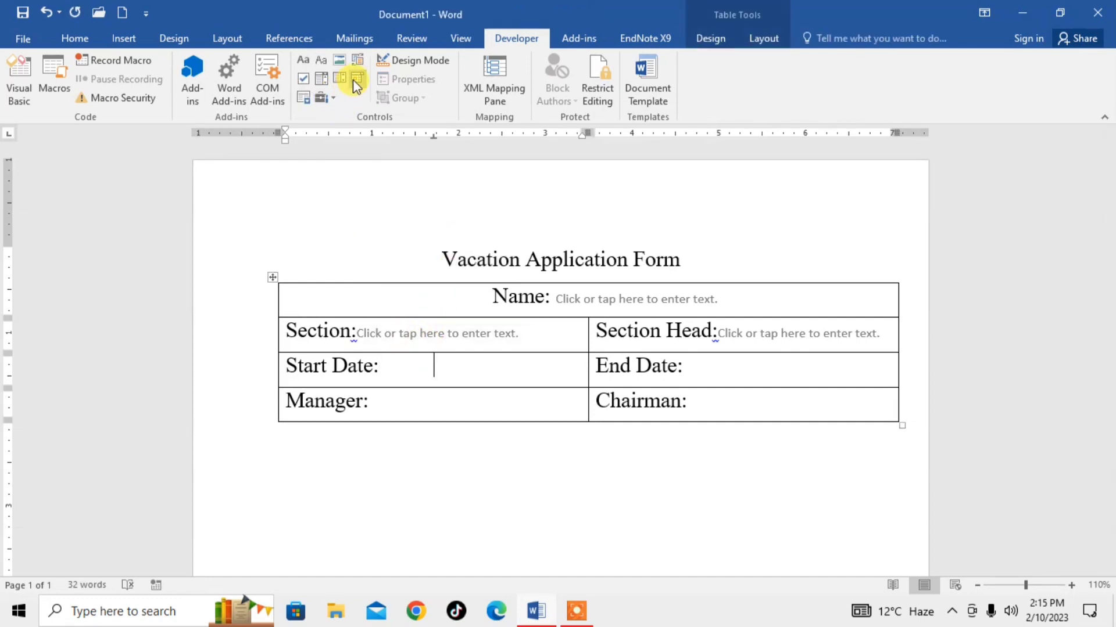
pyautogui.moveTo(356, 78)
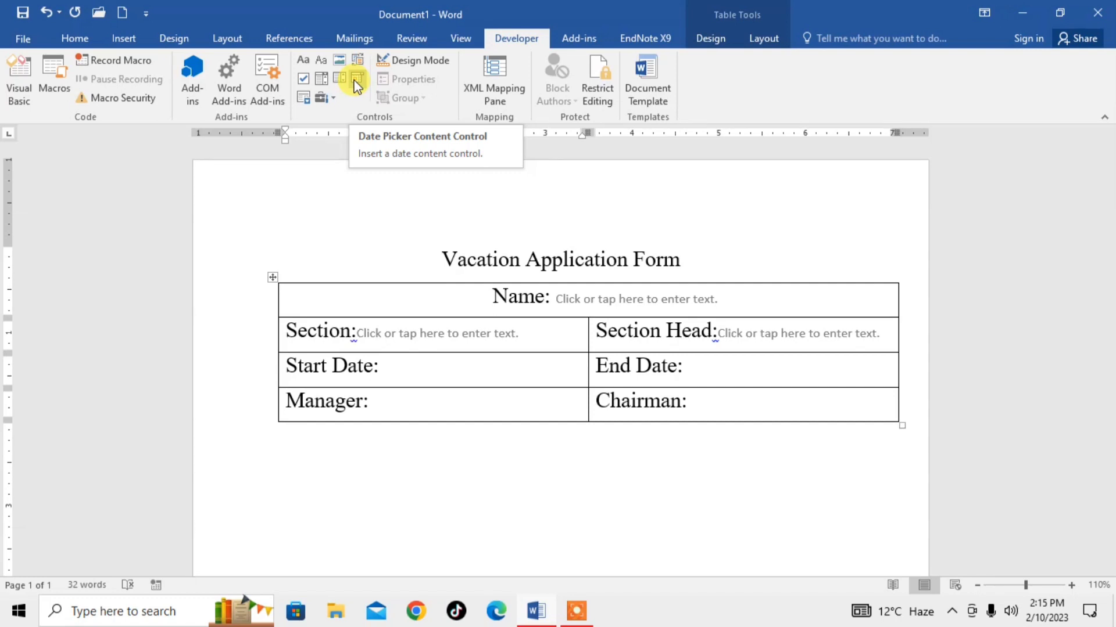
pyautogui.click(356, 79)
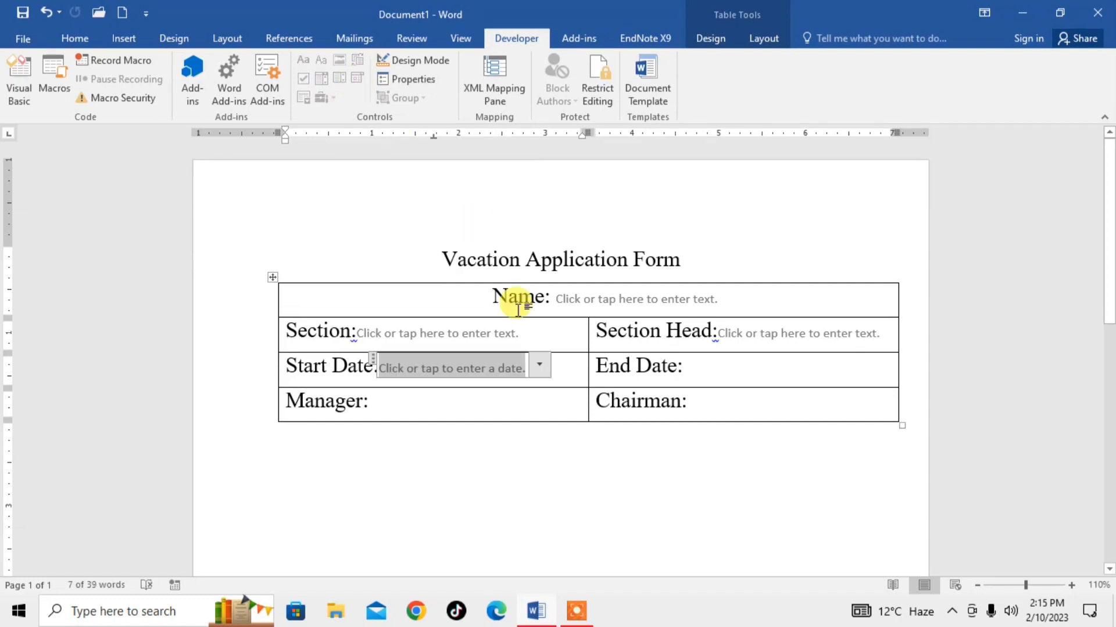
pyautogui.click(539, 365)
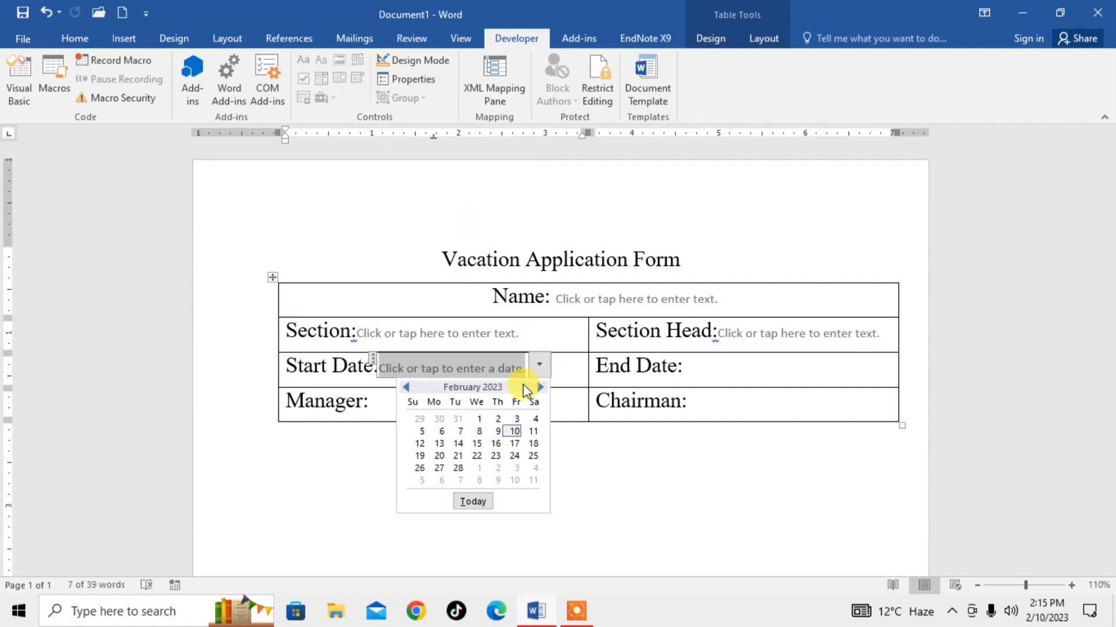
pyautogui.moveTo(537, 372)
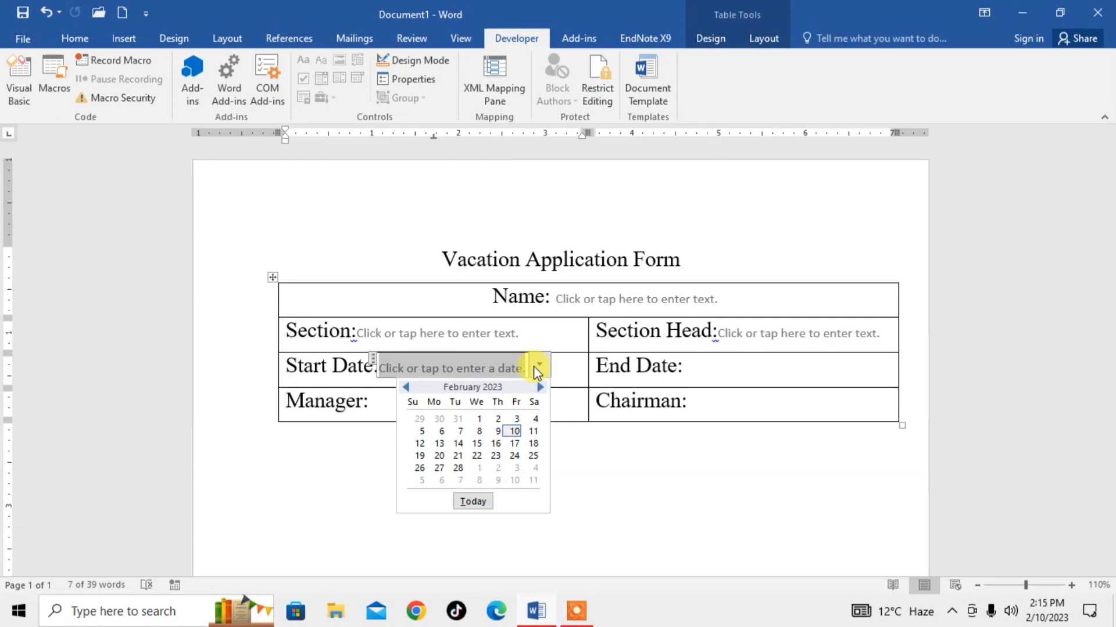
pyautogui.click(739, 377)
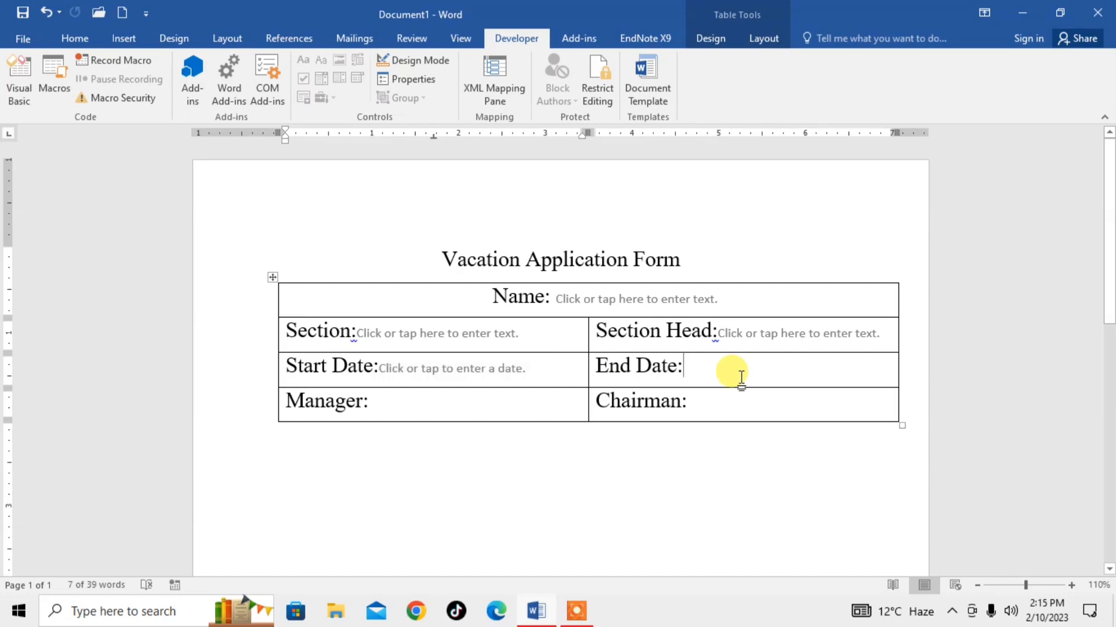
# Step: Add a date picker after End Date: and plain text controls after Manager: and Chairman:
pyautogui.click(355, 79)
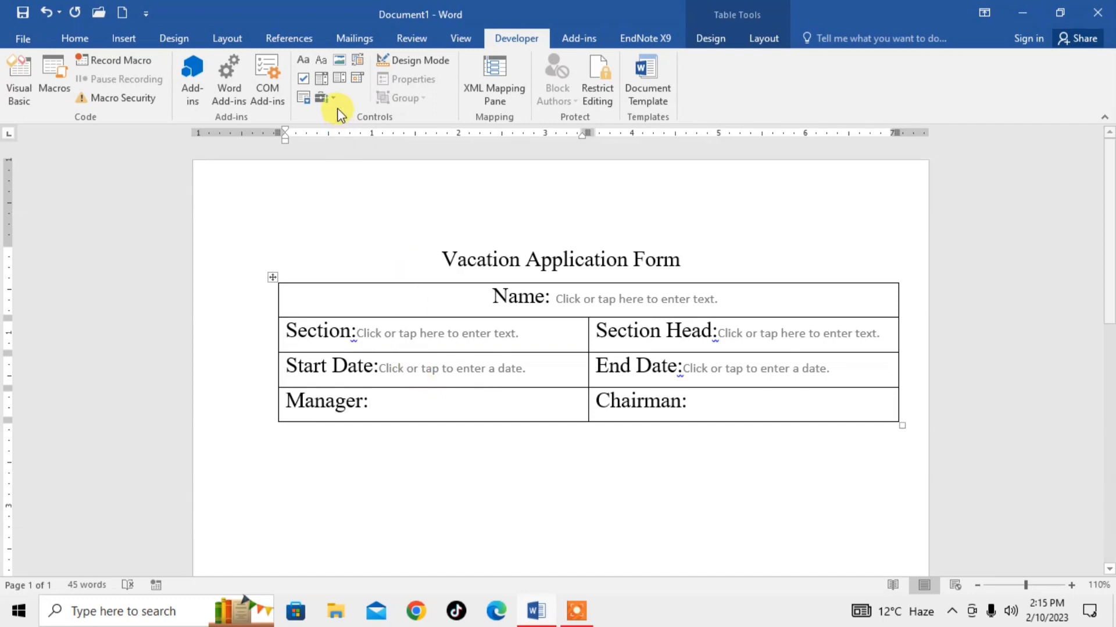
pyautogui.moveTo(320, 98)
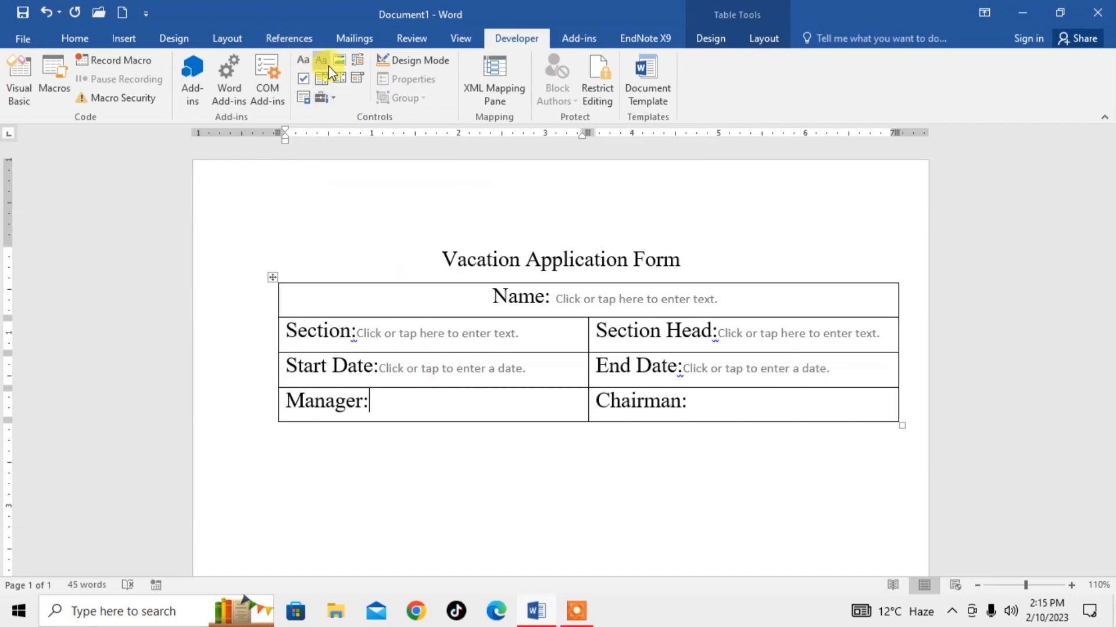
pyautogui.click(322, 61)
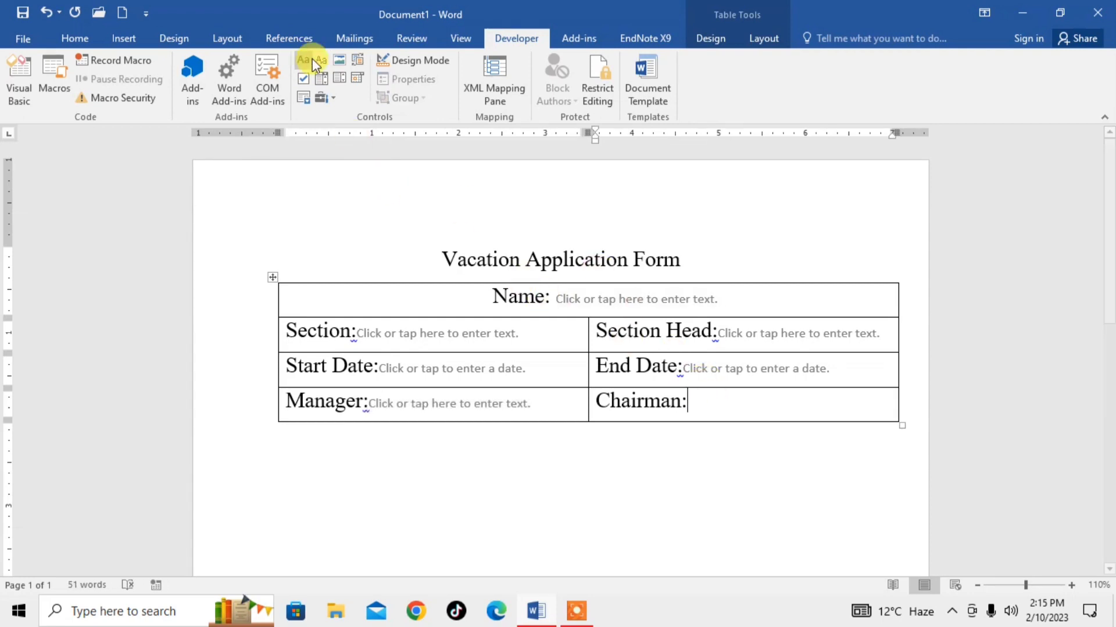
pyautogui.click(303, 60)
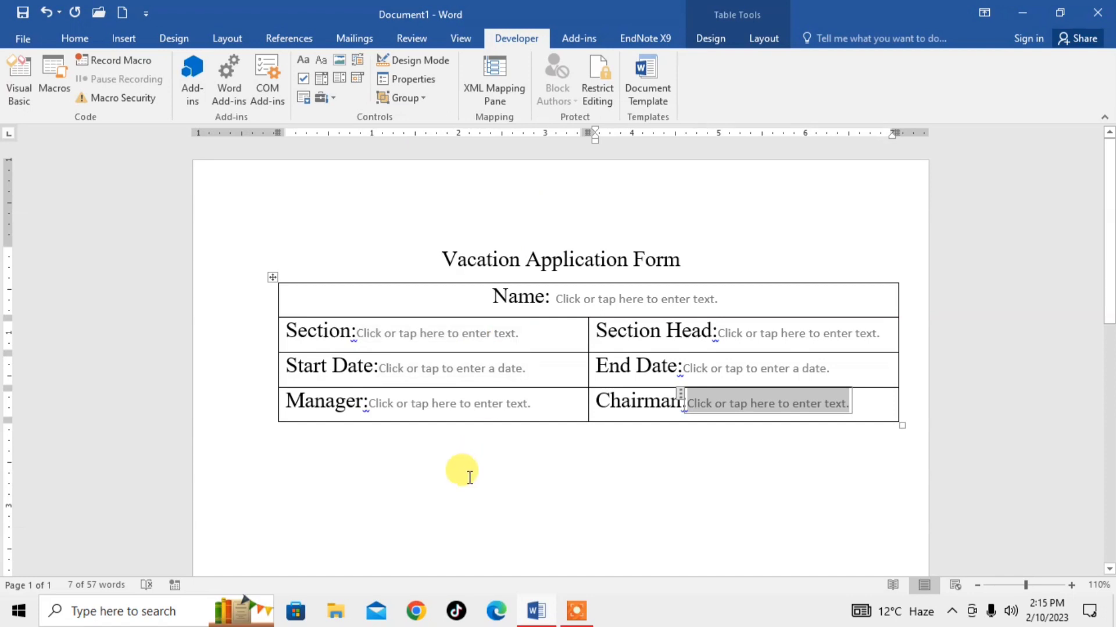
pyautogui.click(560, 471)
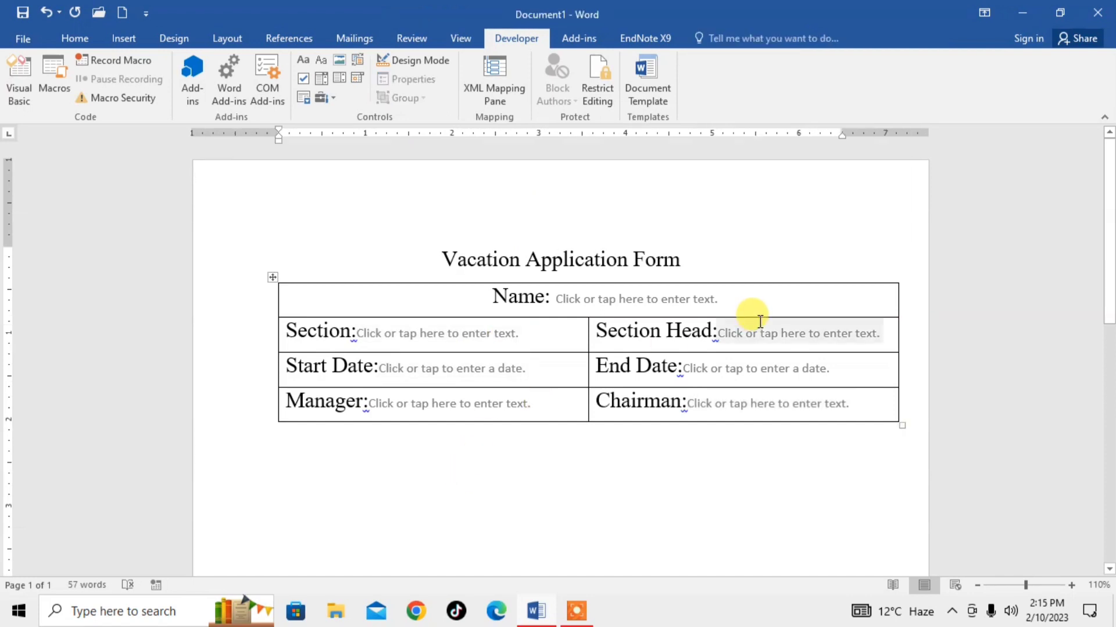
pyautogui.click(561, 471)
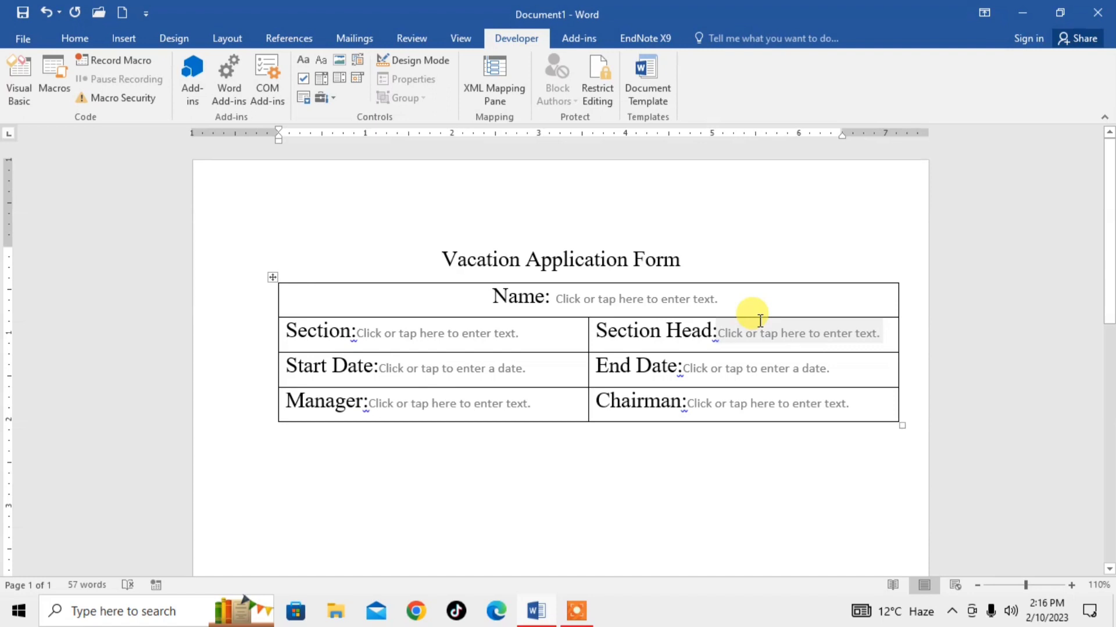
pyautogui.click(561, 472)
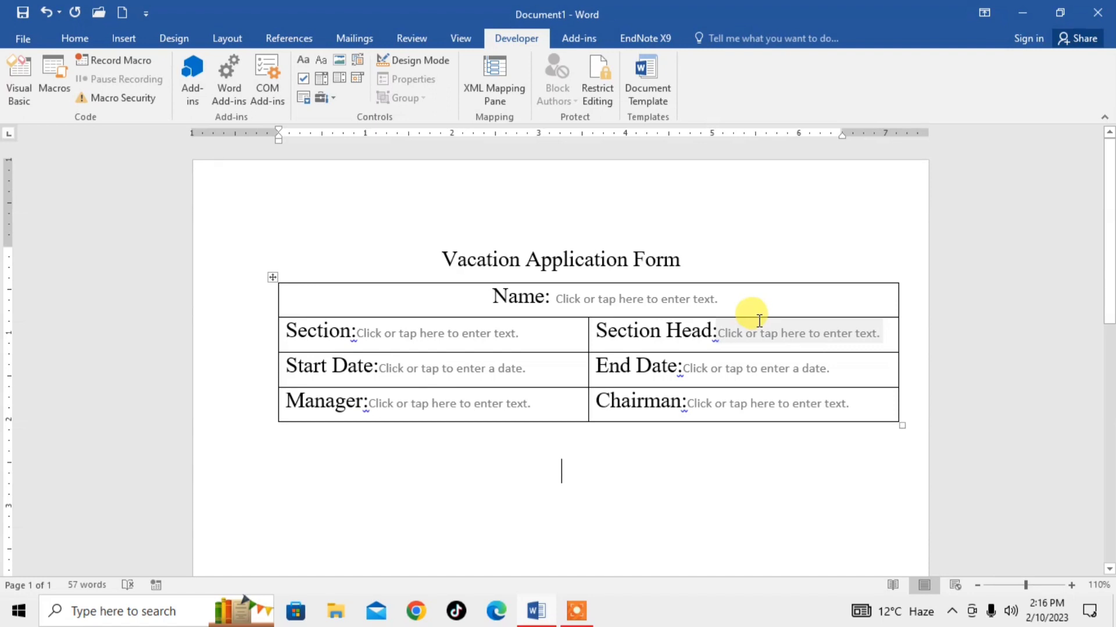
pyautogui.moveTo(757, 318)
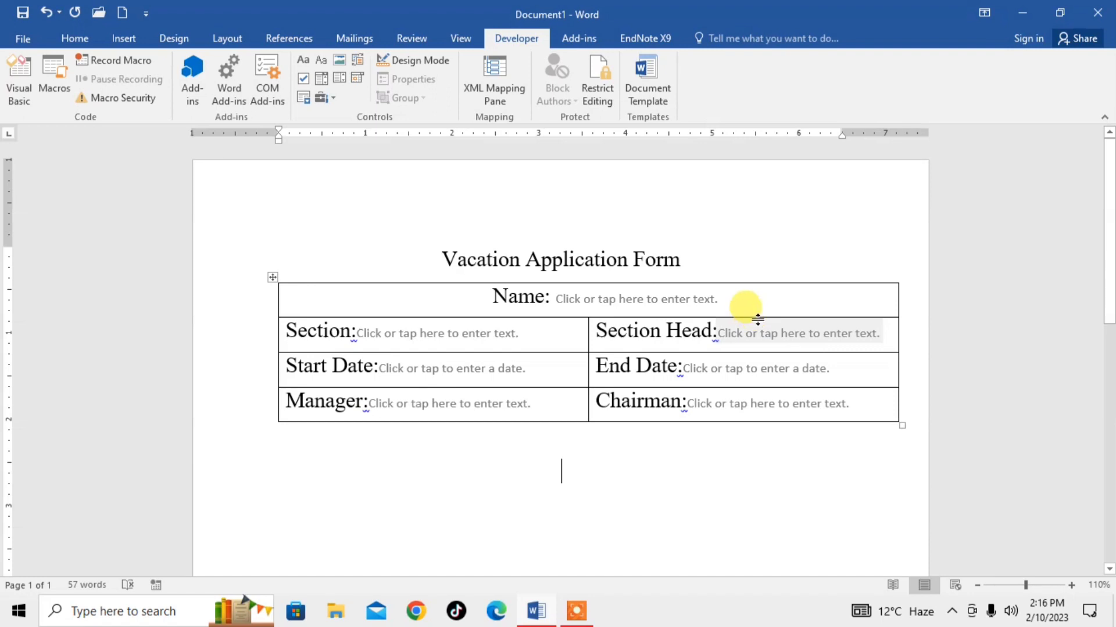